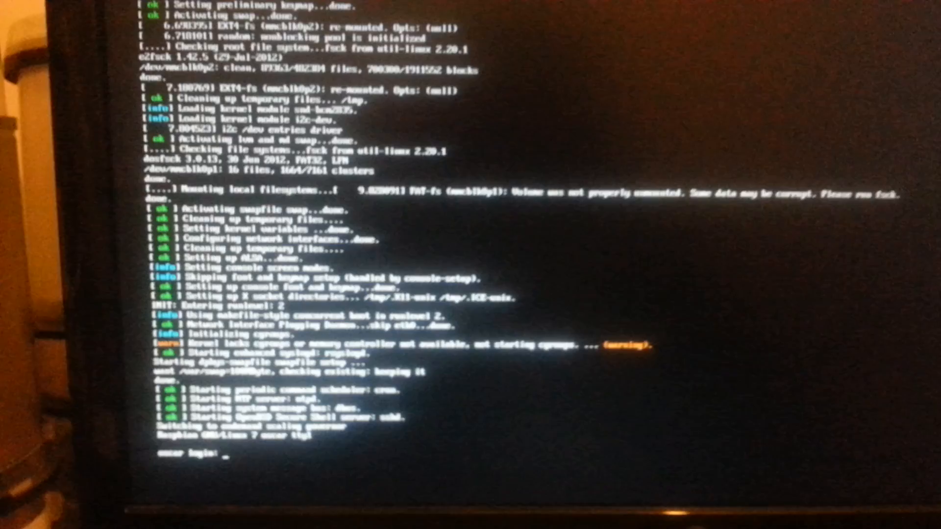
# Log in as pi and start the graphical desktop with startx
pyautogui.write('pi')
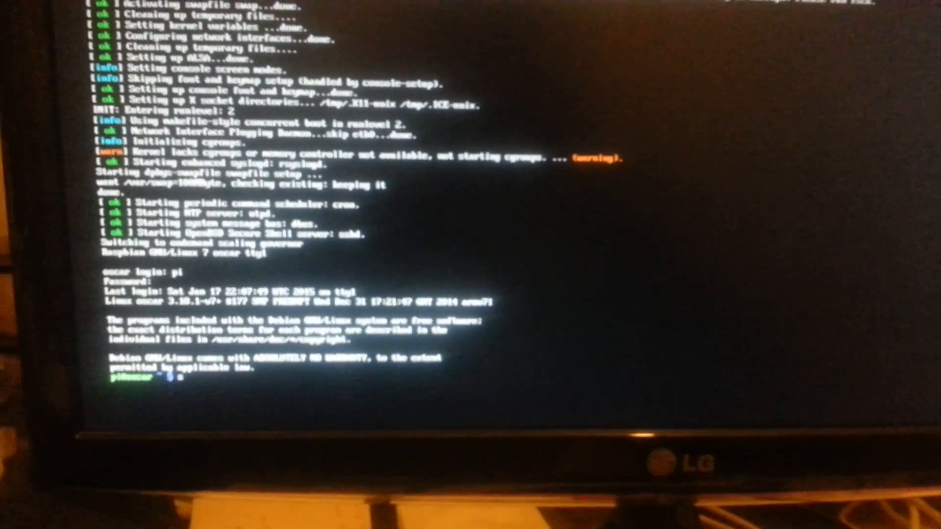
pyautogui.write('startx')
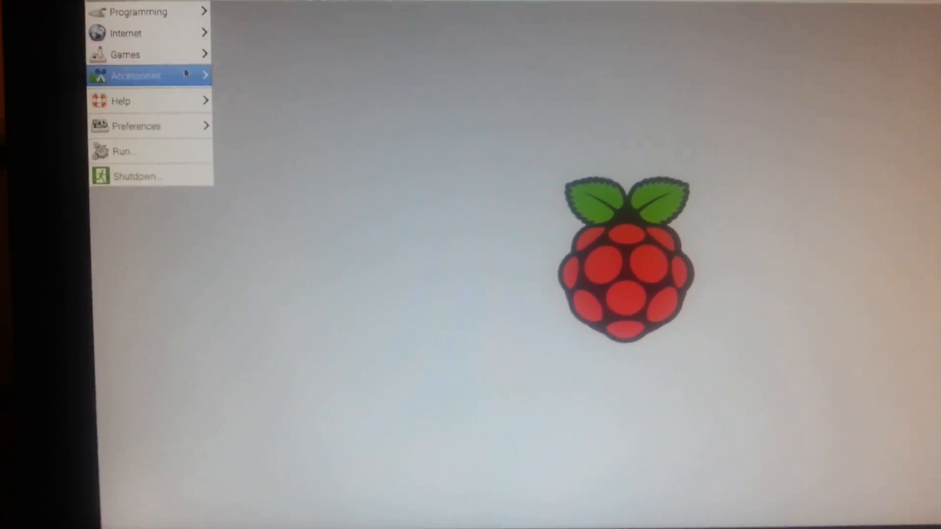
pyautogui.moveTo(126, 53)
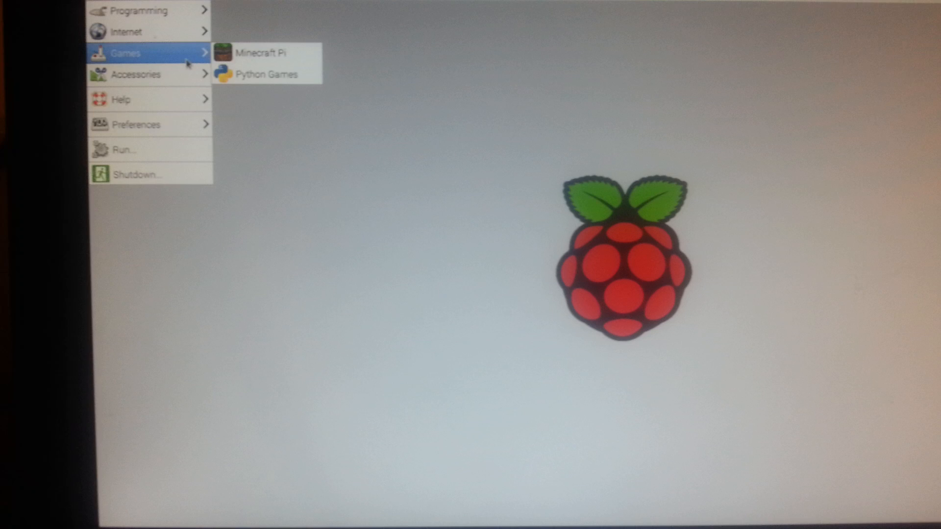
pyautogui.moveTo(126, 36)
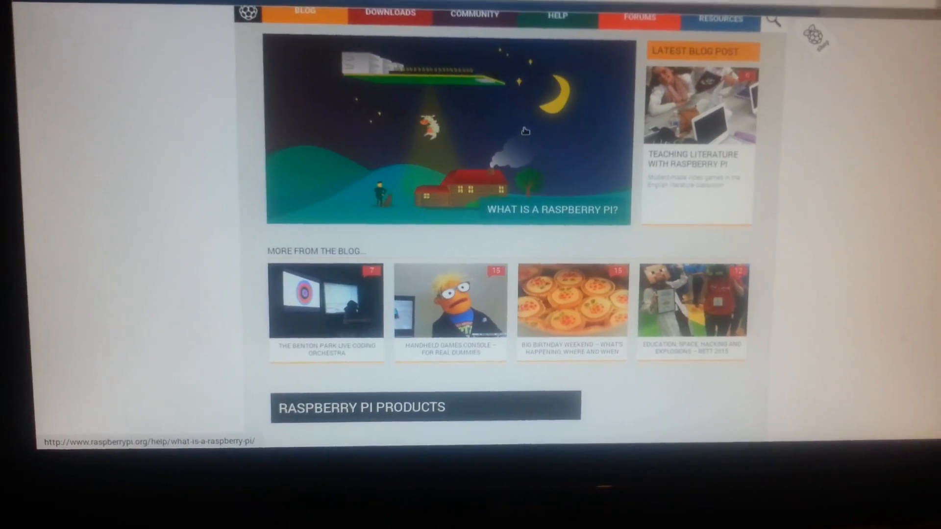
# Scroll down the Raspberry Pi home page to the 'What is a Raspberry Pi?' banner
pyautogui.scroll(-3)
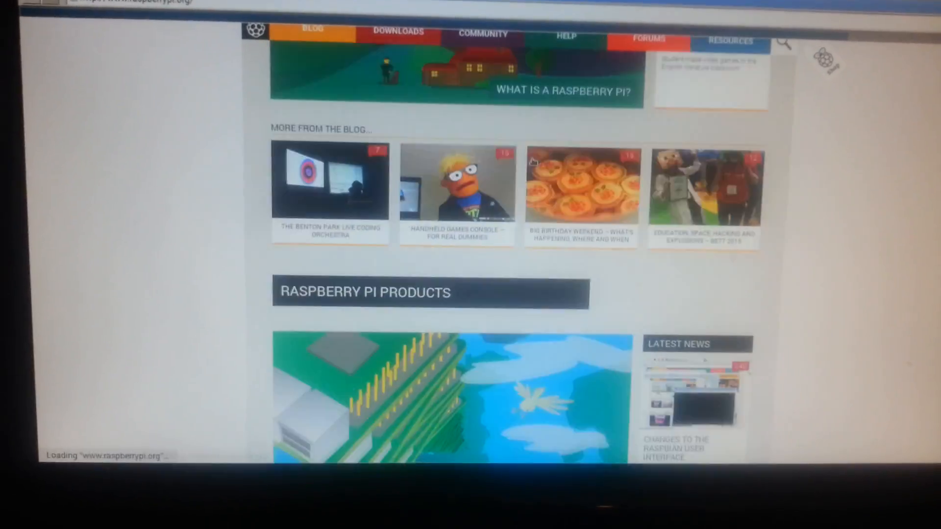
pyautogui.scroll(-3)
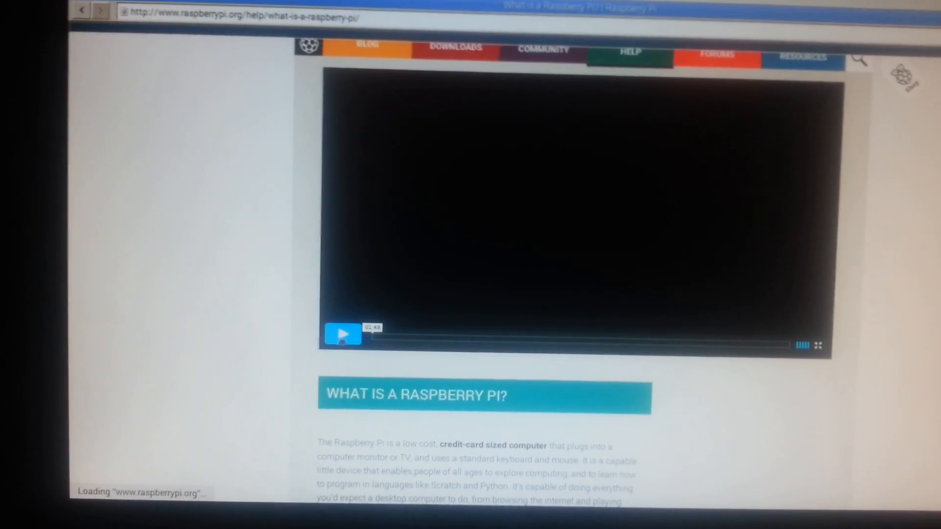
# Start the 'What is a Raspberry Pi?' introductory video playing
pyautogui.click(342, 334)
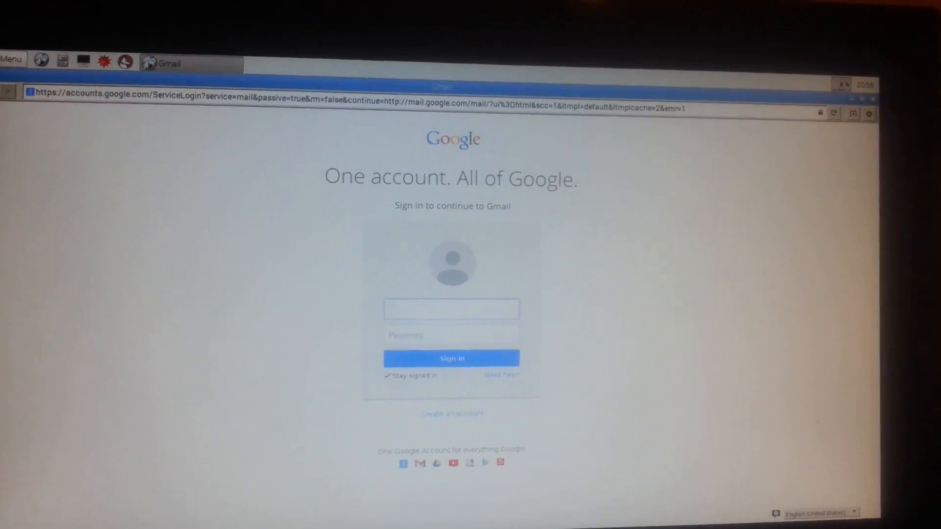
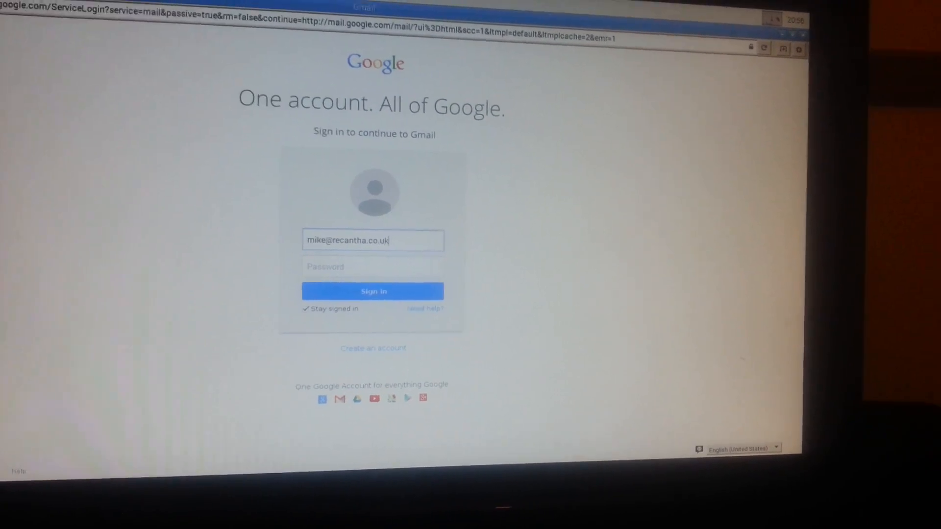
pyautogui.click(372, 291)
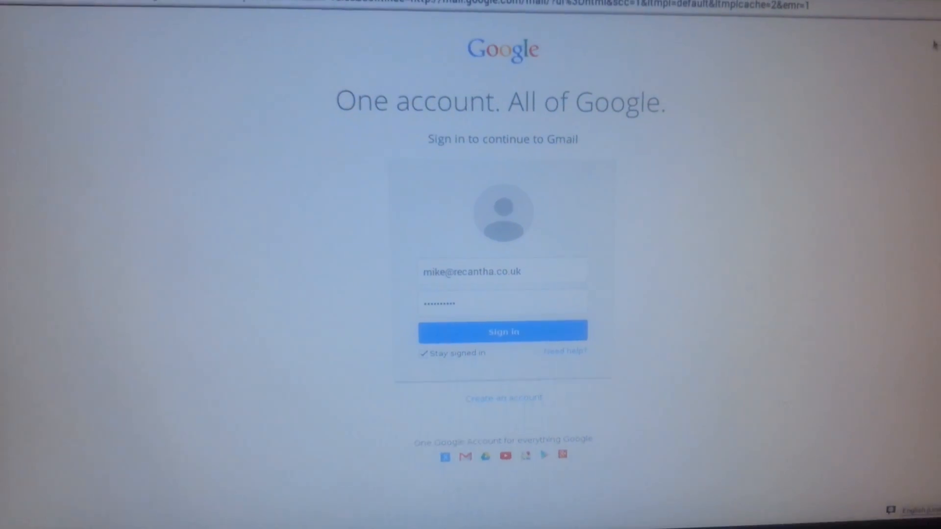
pyautogui.click(503, 332)
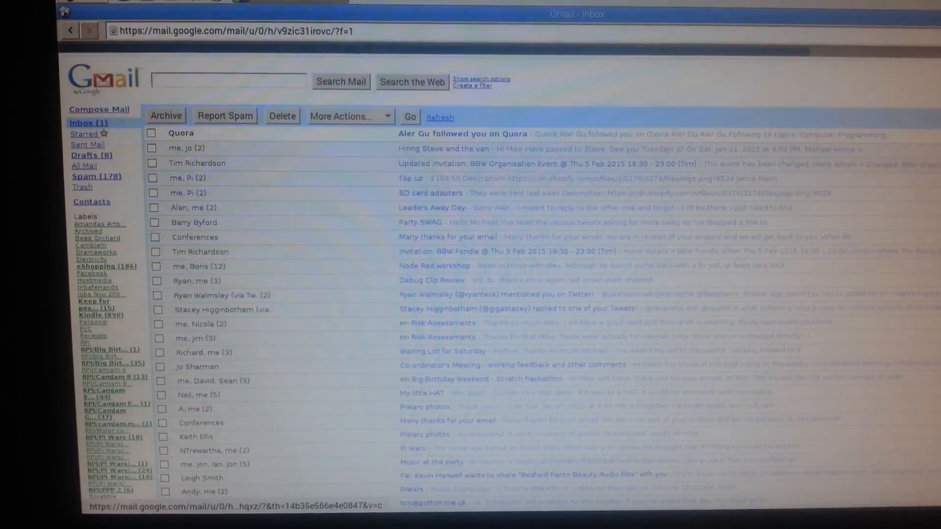
# Scroll through the basic HTML Gmail inbox
pyautogui.scroll(-3)
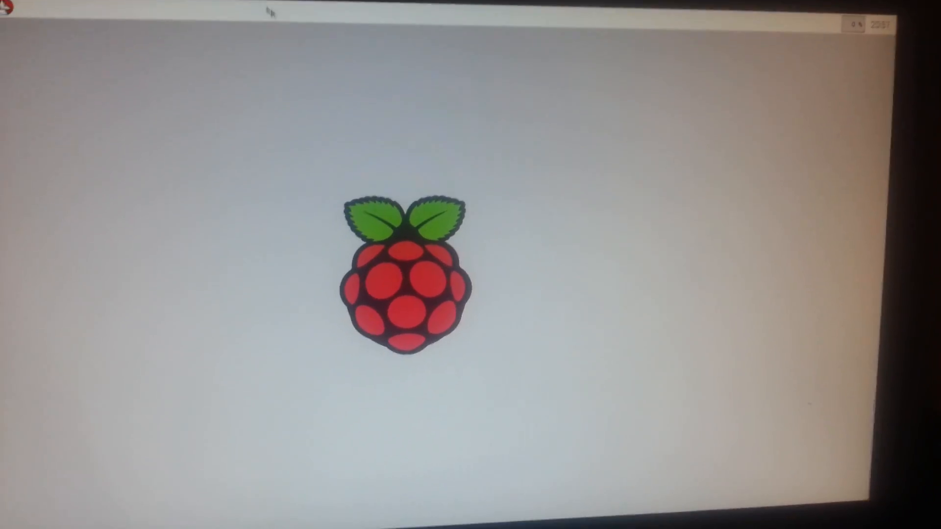
# Launch Sonic Pi from the Programming menu
pyautogui.click(6, 6)
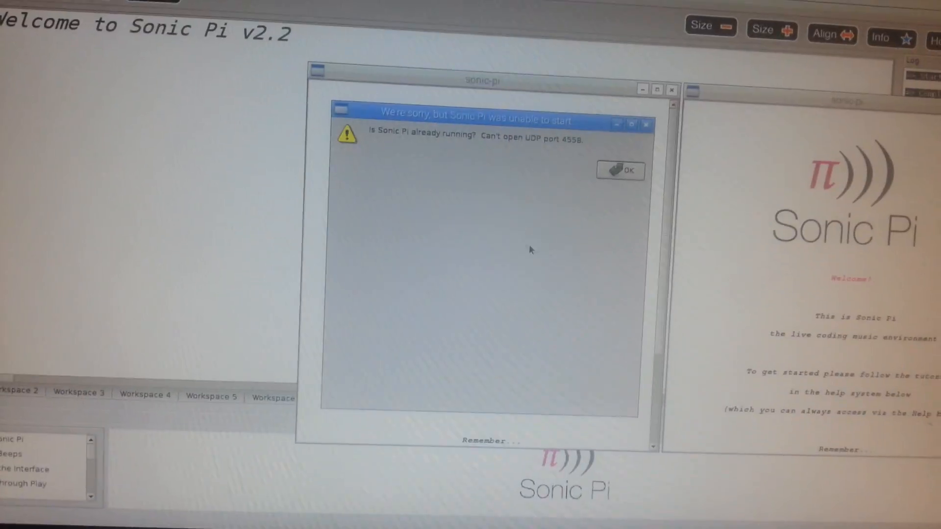
# Dismiss the Sonic Pi startup error dialog
pyautogui.click(620, 170)
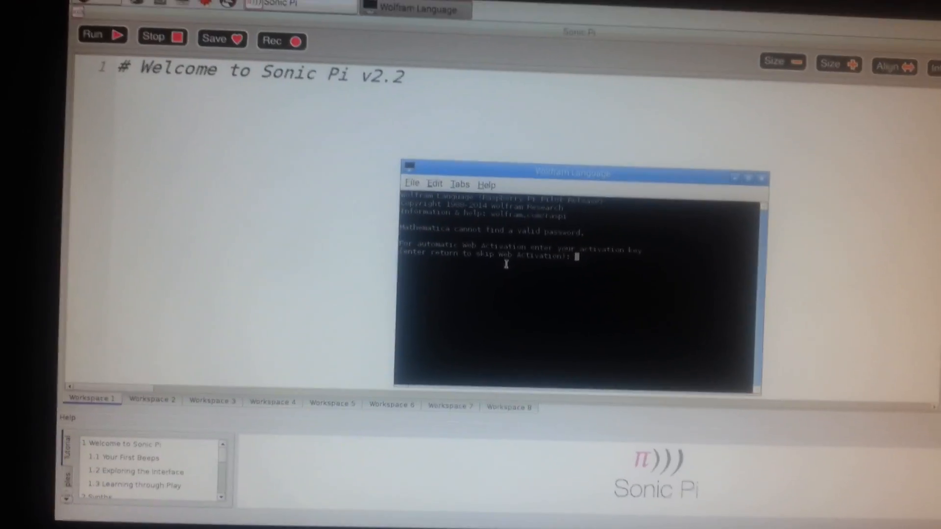
# Skip Wolfram Language web activation and bring up Minecraft Pi Edition
pyautogui.press('Return')
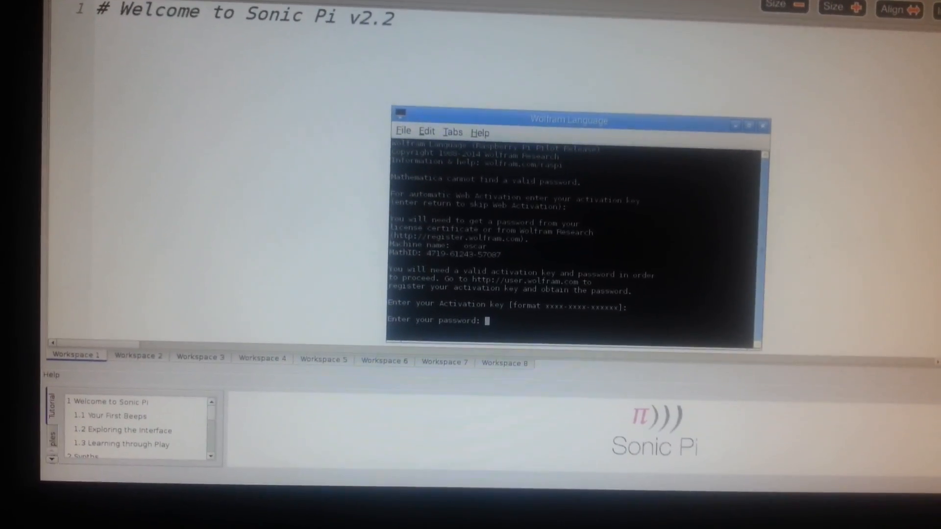
pyautogui.click(403, 131)
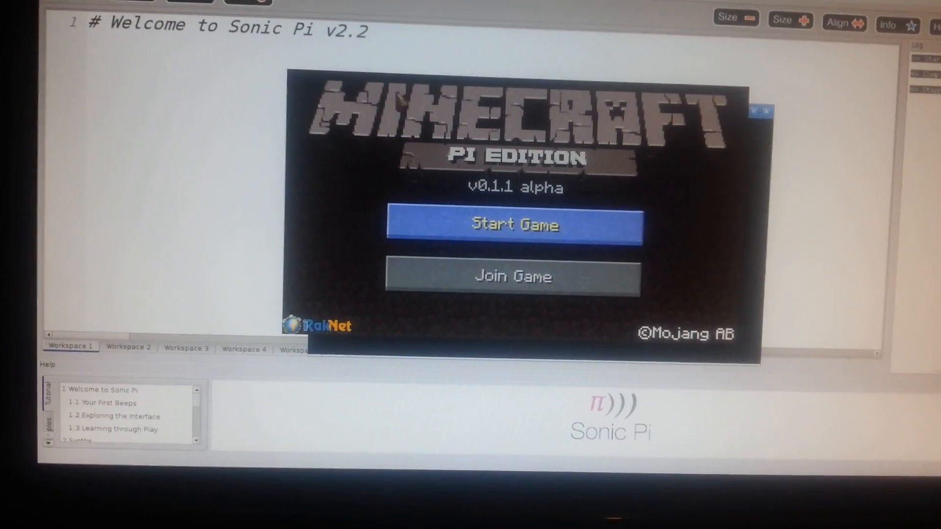
# Start a new Minecraft Pi Edition game world
pyautogui.click(513, 225)
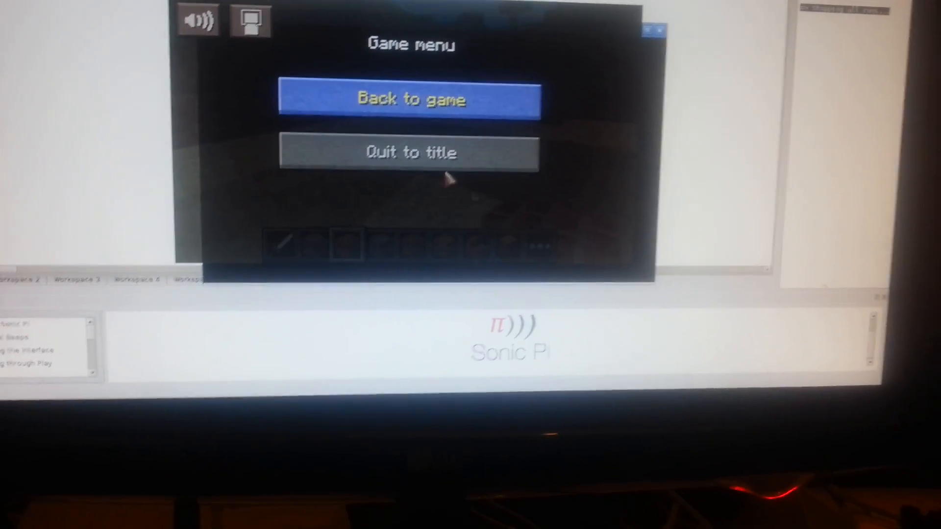
# Leave the Minecraft game world and confirm shutting down the Raspberry Pi
pyautogui.click(411, 152)
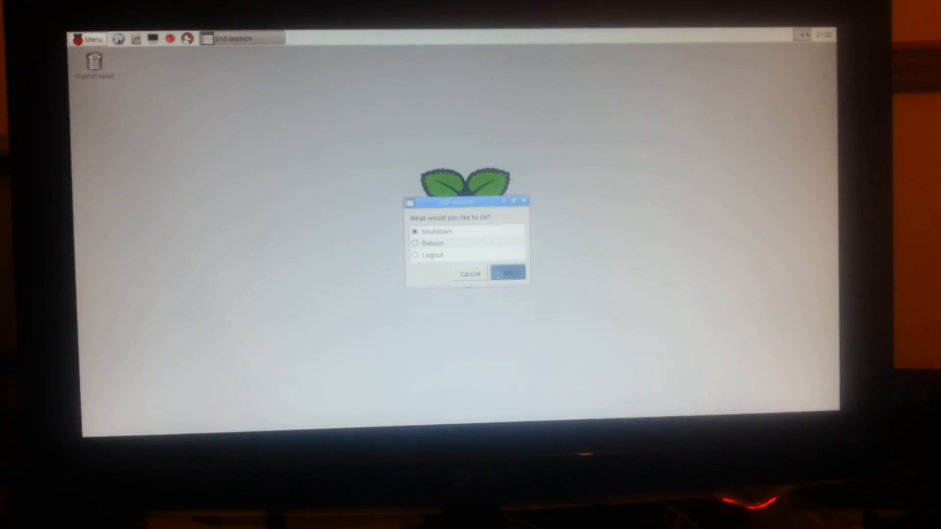
pyautogui.click(507, 273)
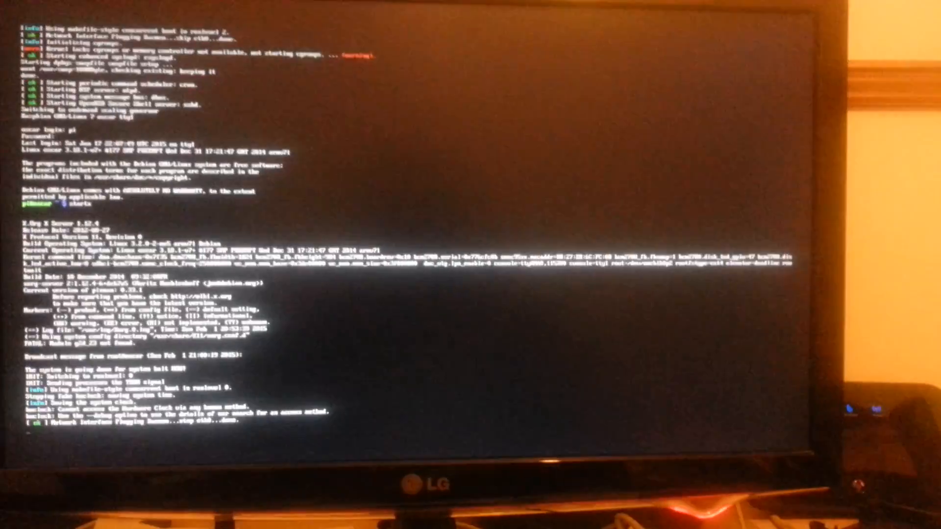